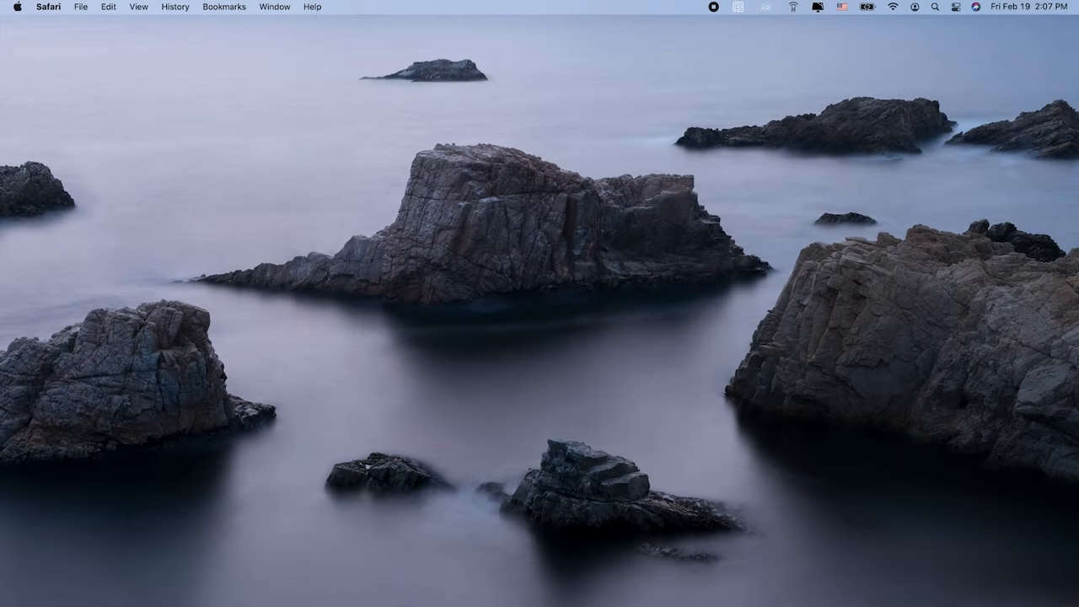
{"action": "mouse_move", "coordinate": [76, 304]}
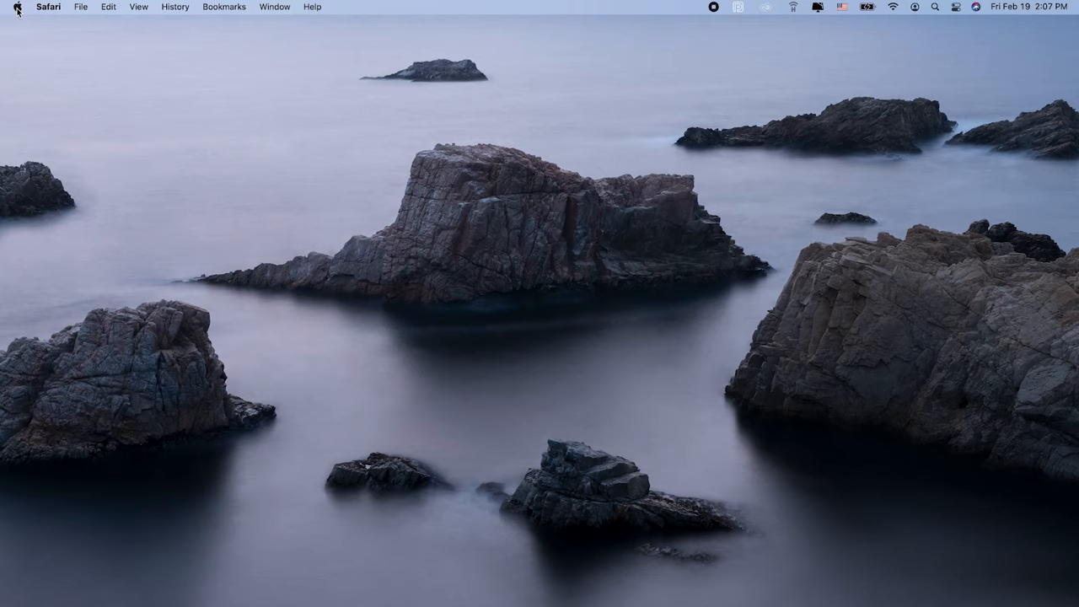
Step: Show the App Store's available updates via the Apple menu, revealing the macOS Big Sur update
{"action": "left_click", "coordinate": [12, 6]}
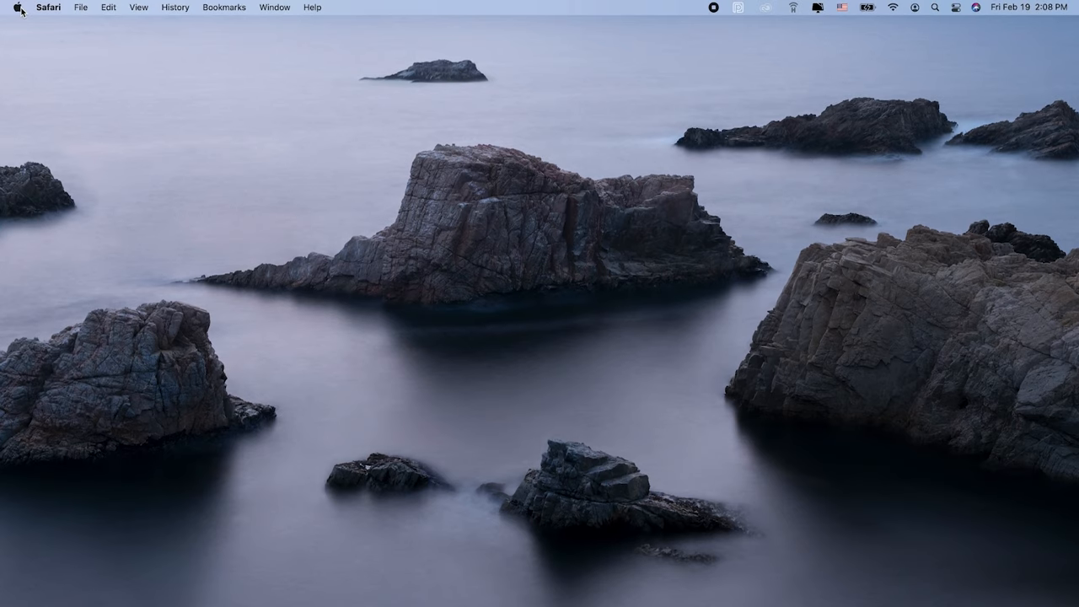
{"action": "left_click", "coordinate": [17, 7]}
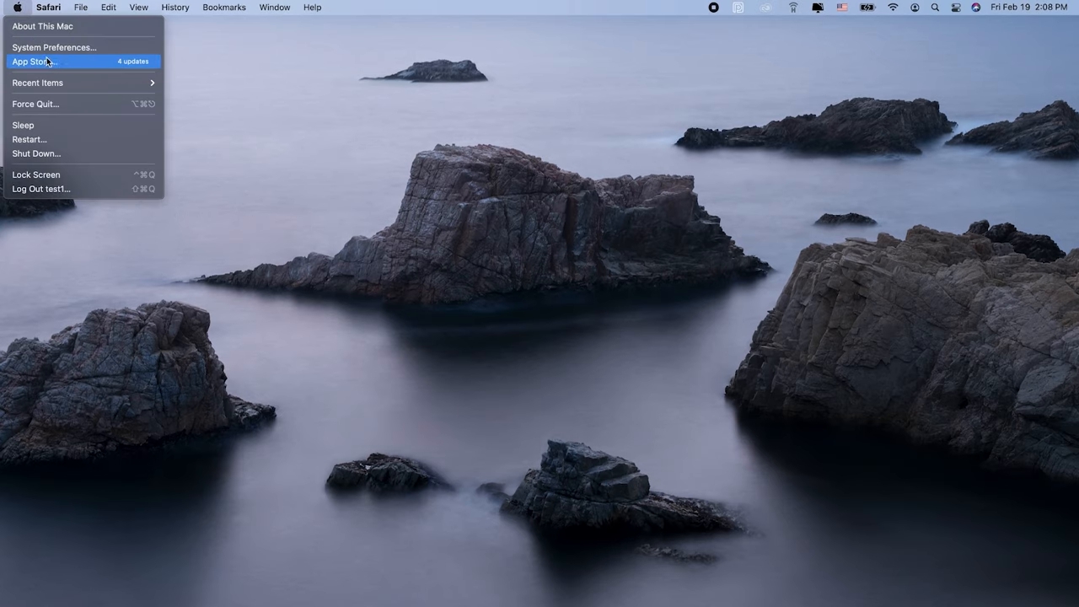
{"action": "mouse_move", "coordinate": [69, 71]}
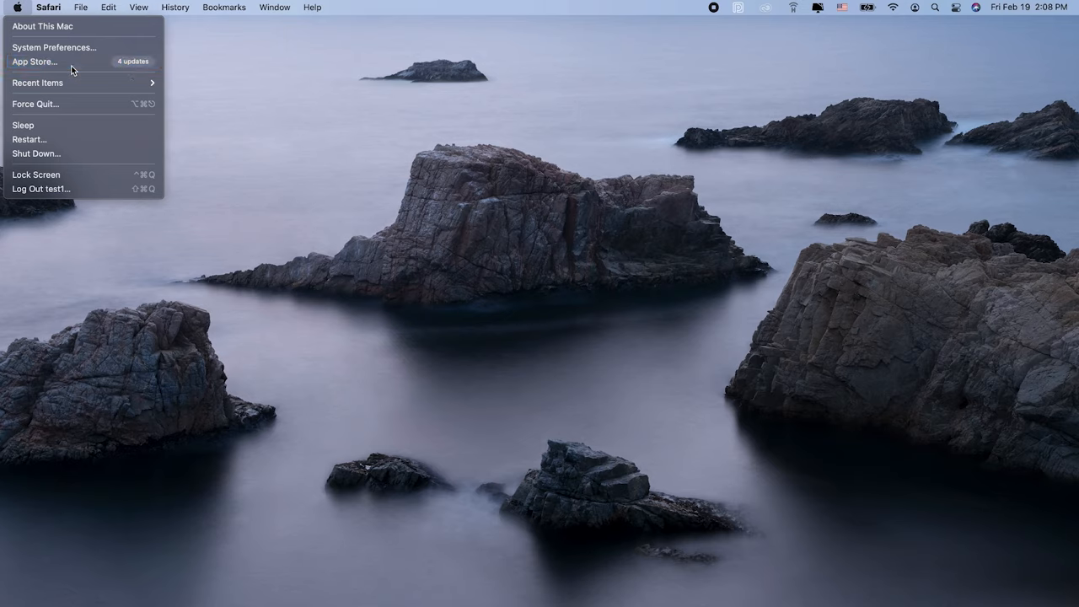
{"action": "left_click", "coordinate": [34, 60]}
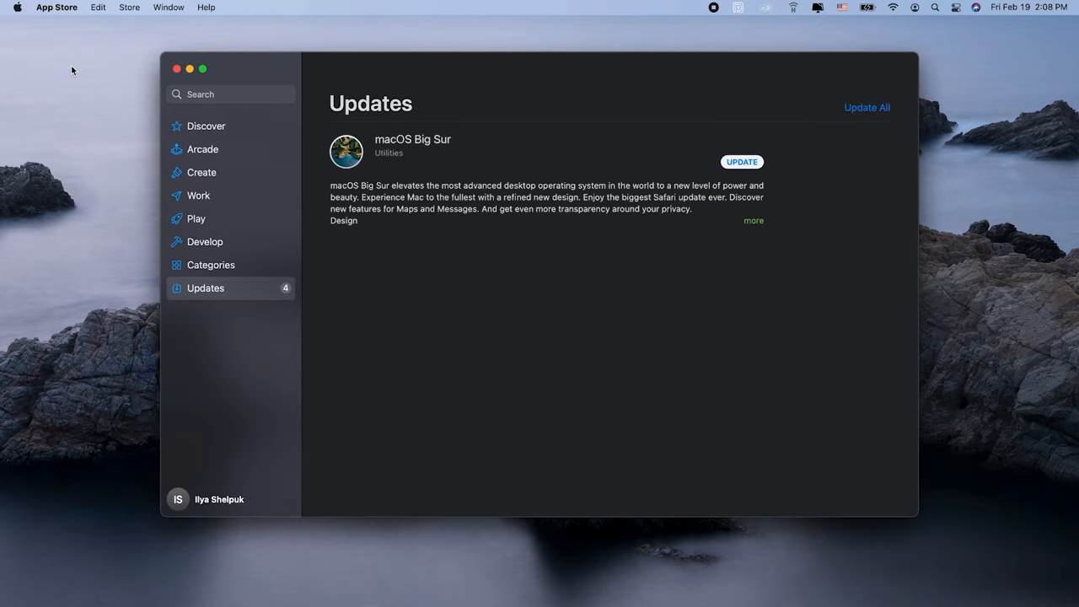
{"action": "left_click", "coordinate": [867, 108]}
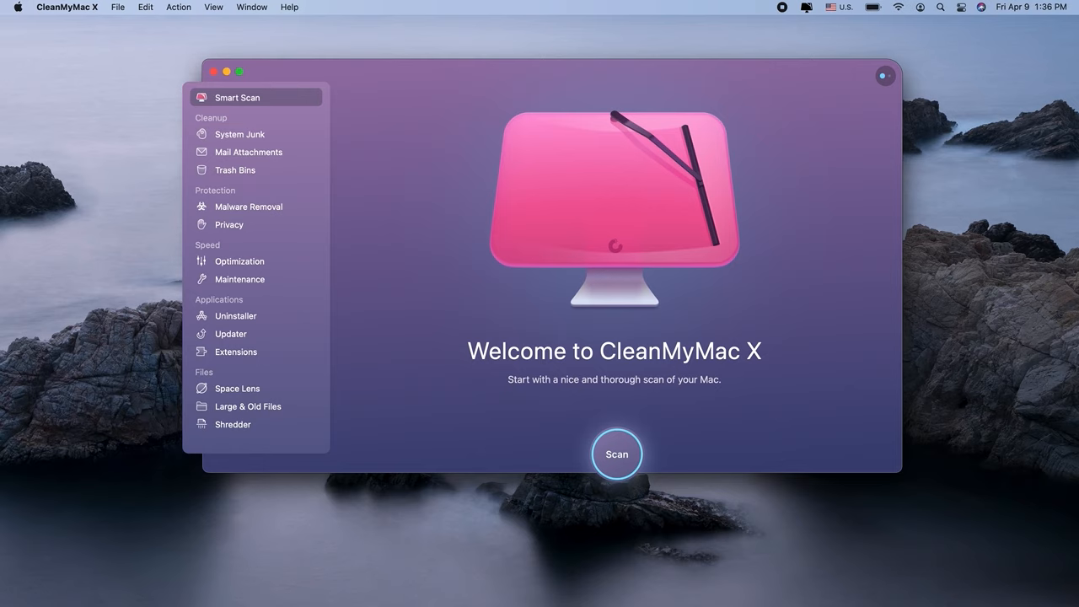
Step: Scan System Junk, clean the 20.78 GB found, and return to the Smart Scan overview
{"action": "left_click", "coordinate": [239, 131]}
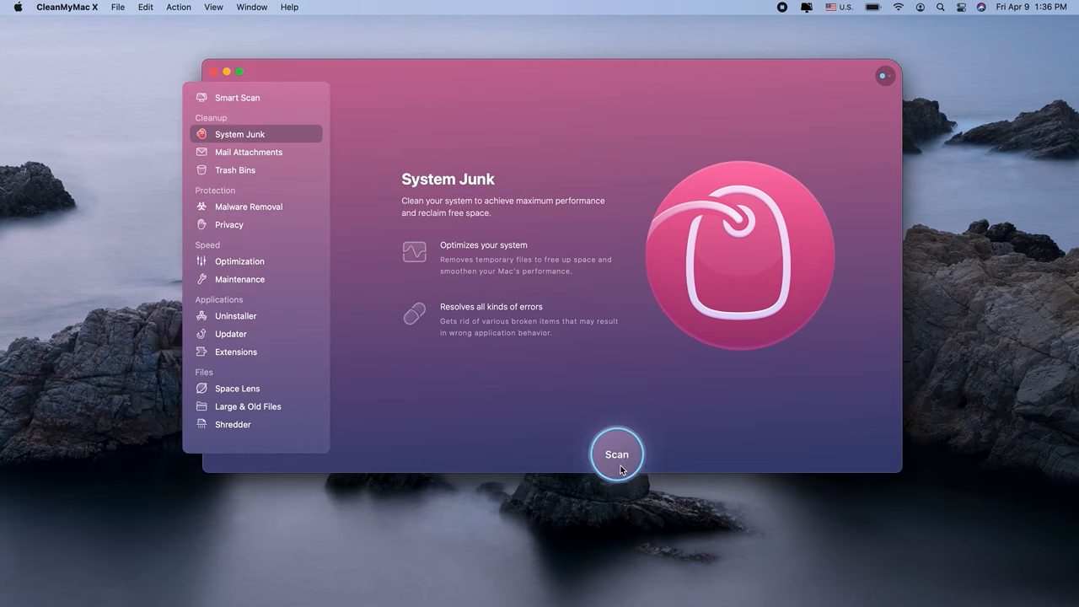
{"action": "left_click", "coordinate": [617, 455]}
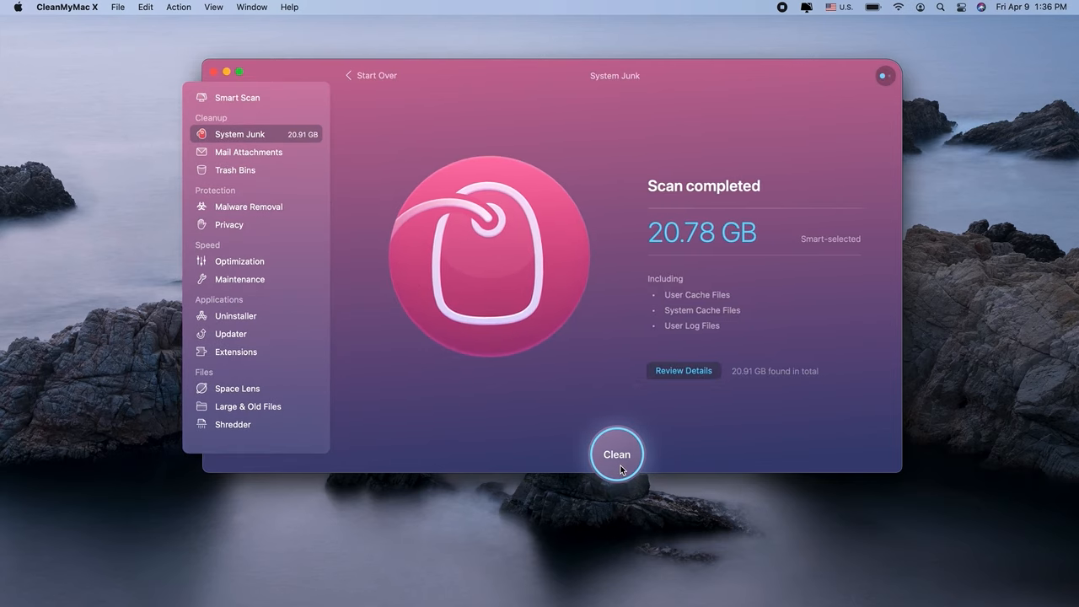
{"action": "left_click", "coordinate": [617, 453]}
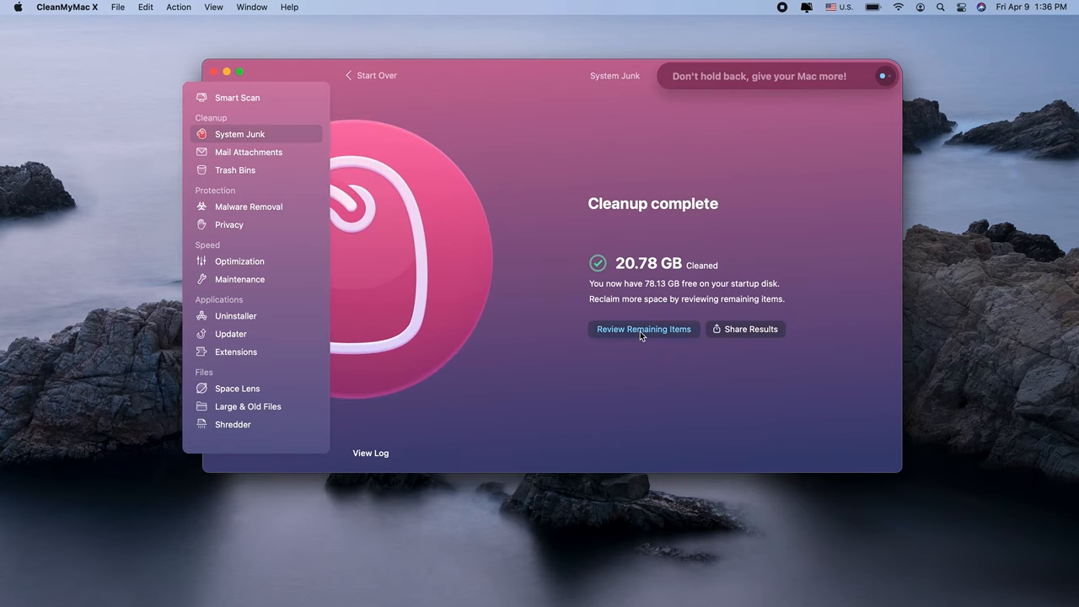
{"action": "left_click", "coordinate": [236, 97]}
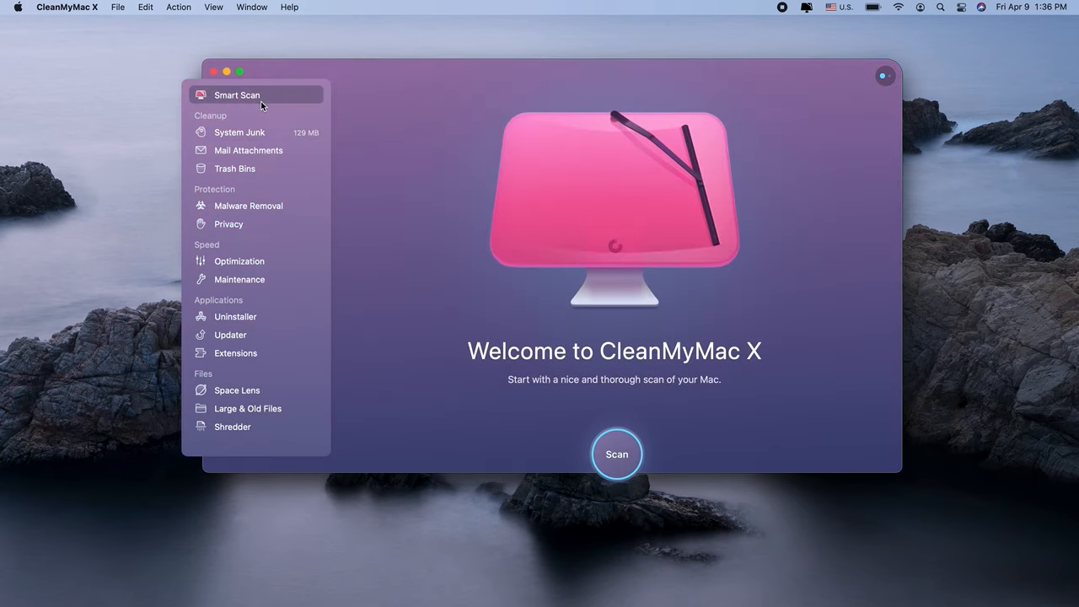
Step: Run a Smart Scan and execute all the cleanup and speed tasks it found
{"action": "left_click", "coordinate": [617, 453]}
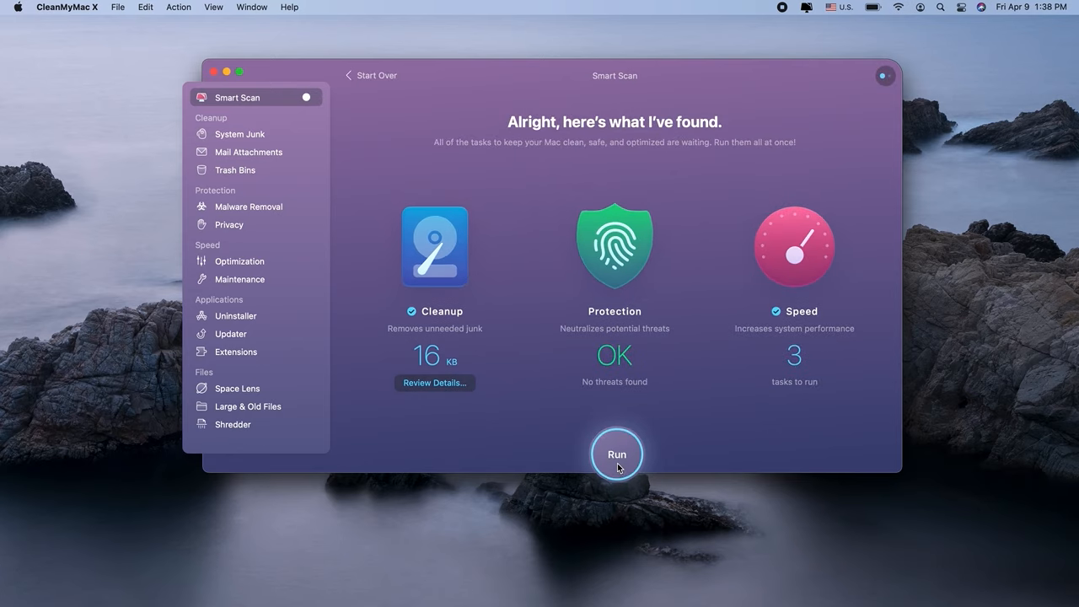
{"action": "left_click", "coordinate": [617, 455]}
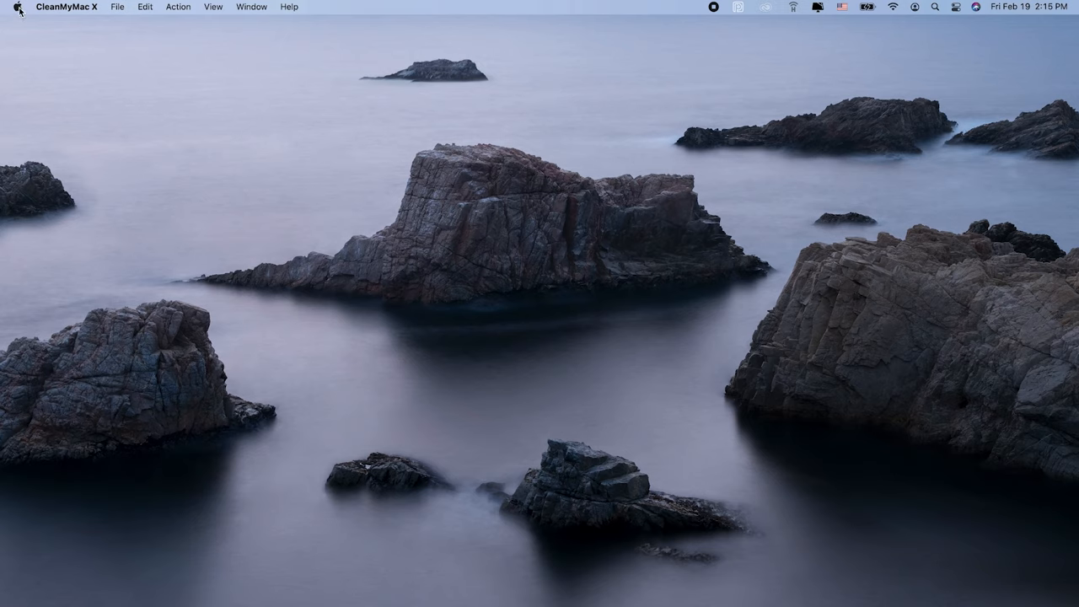
Step: Shut down the Mac from the Apple menu and confirm the shutdown
{"action": "left_click", "coordinate": [15, 7]}
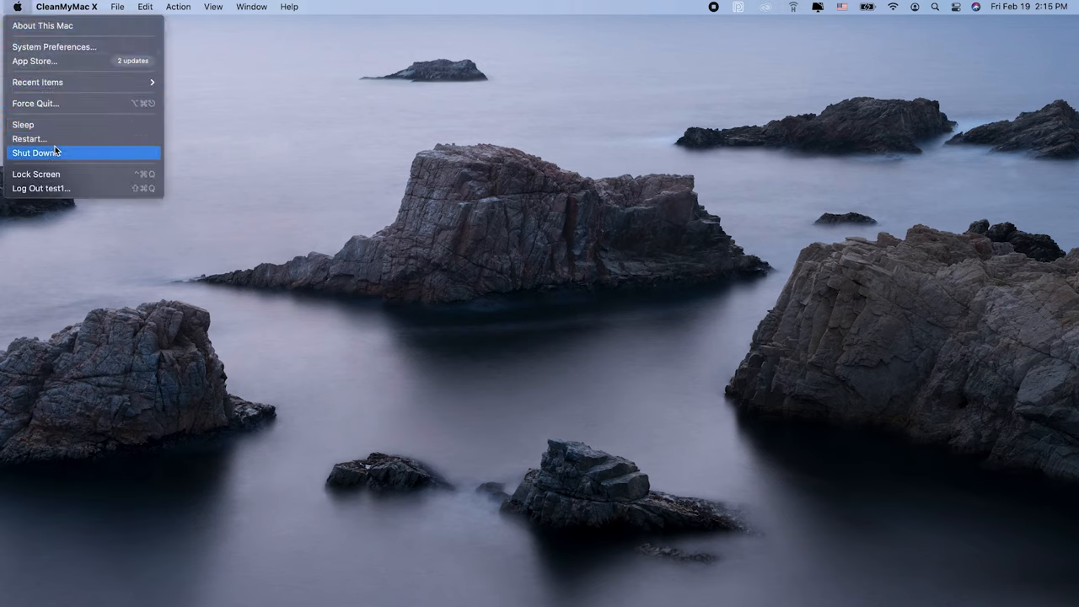
{"action": "left_click", "coordinate": [37, 152]}
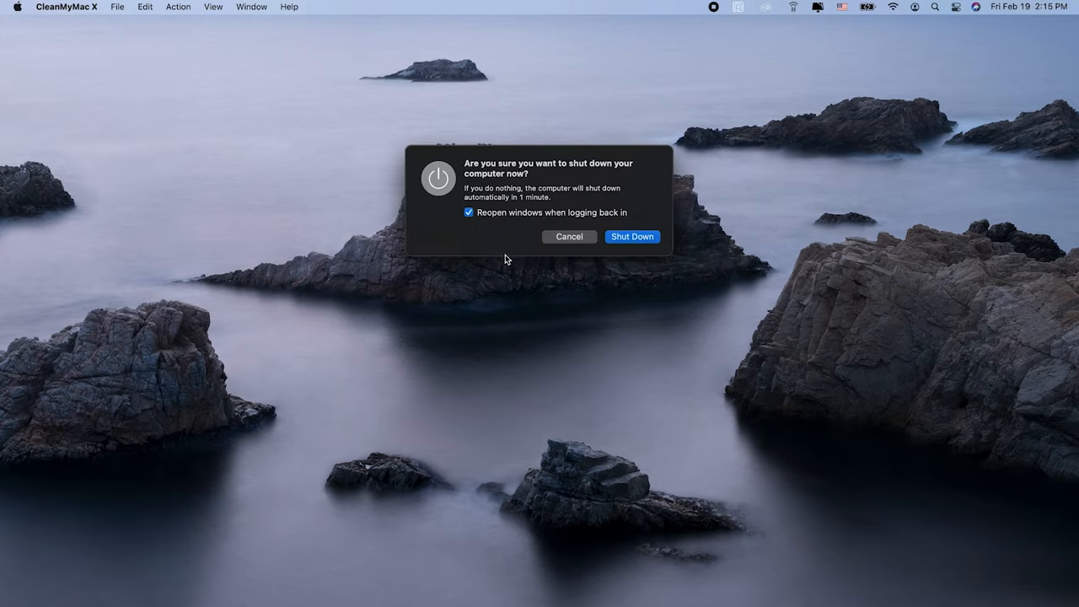
{"action": "left_click", "coordinate": [568, 236]}
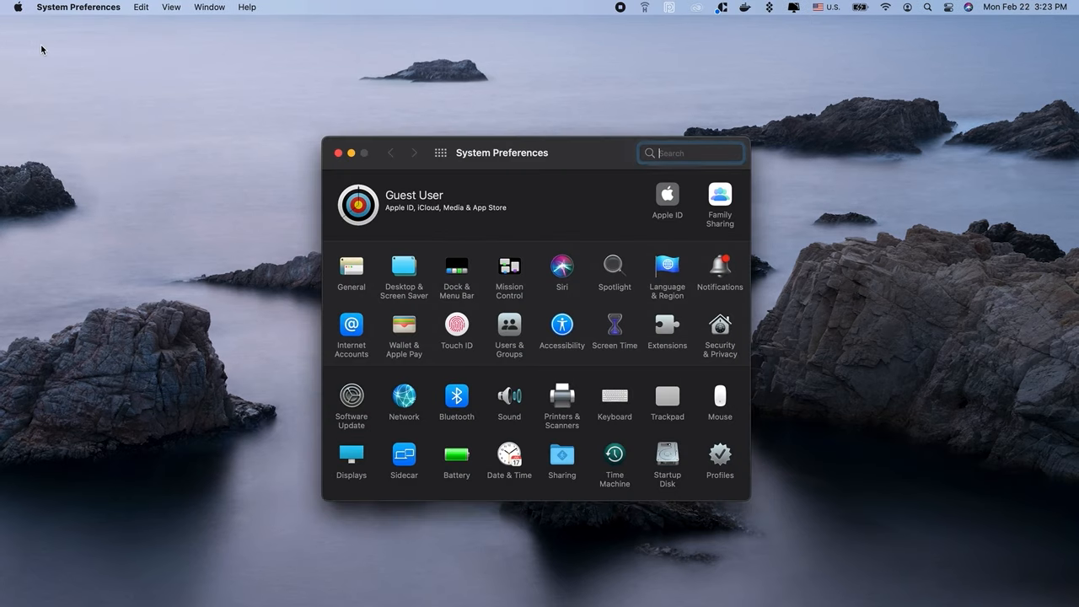
Step: Disable Automatic graphics switching in the Battery settings
{"action": "left_click", "coordinate": [456, 456]}
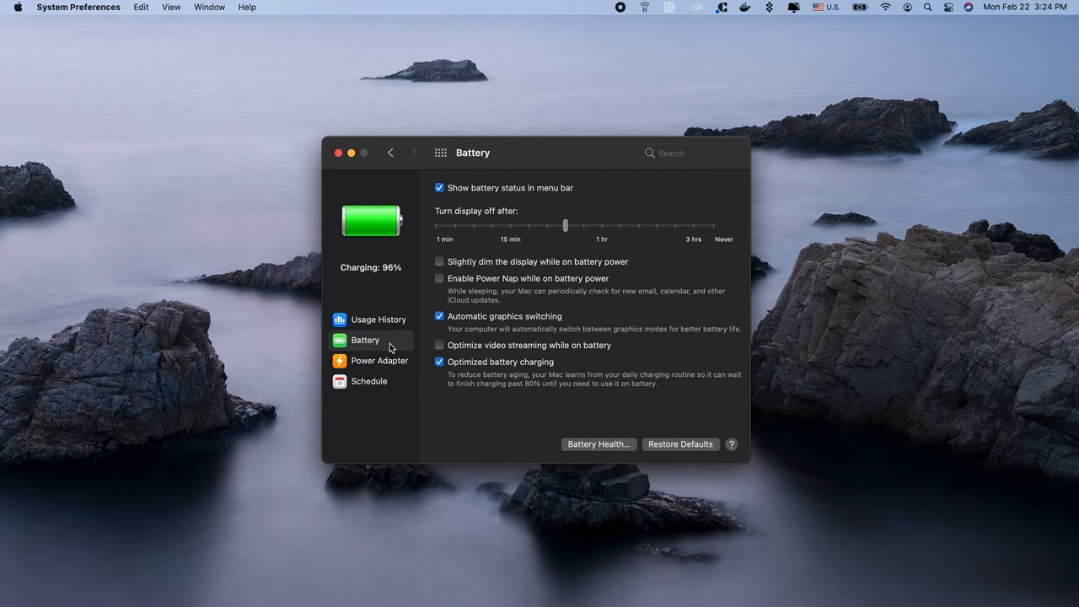
{"action": "left_click", "coordinate": [439, 317]}
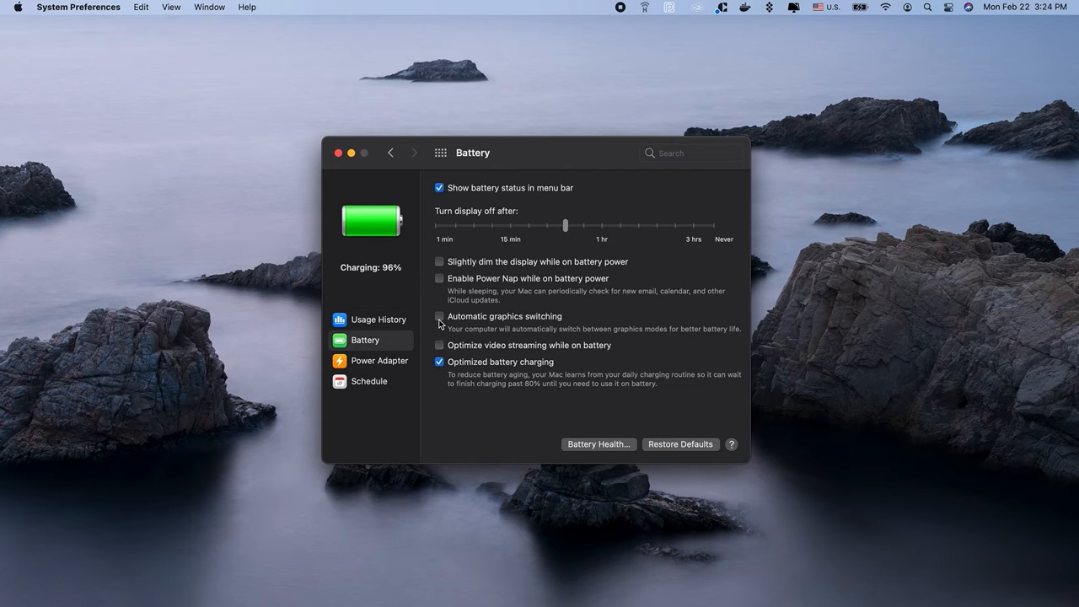
{"action": "left_click", "coordinate": [339, 152]}
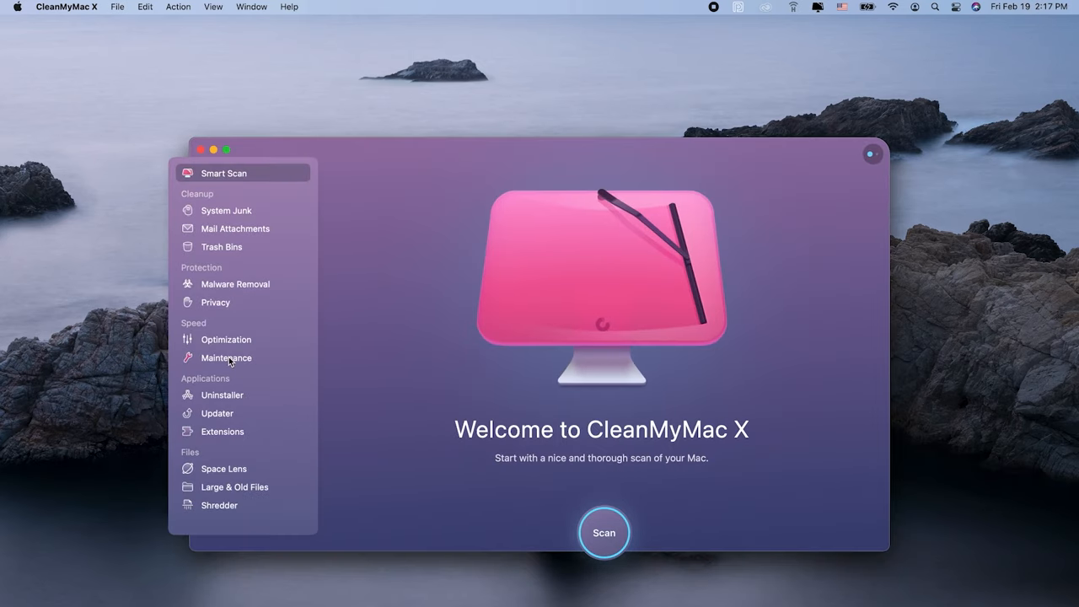
Step: Run the Free Up RAM, Free Up Purgeable Space and Repair Disk Permissions maintenance tasks
{"action": "left_click", "coordinate": [226, 357]}
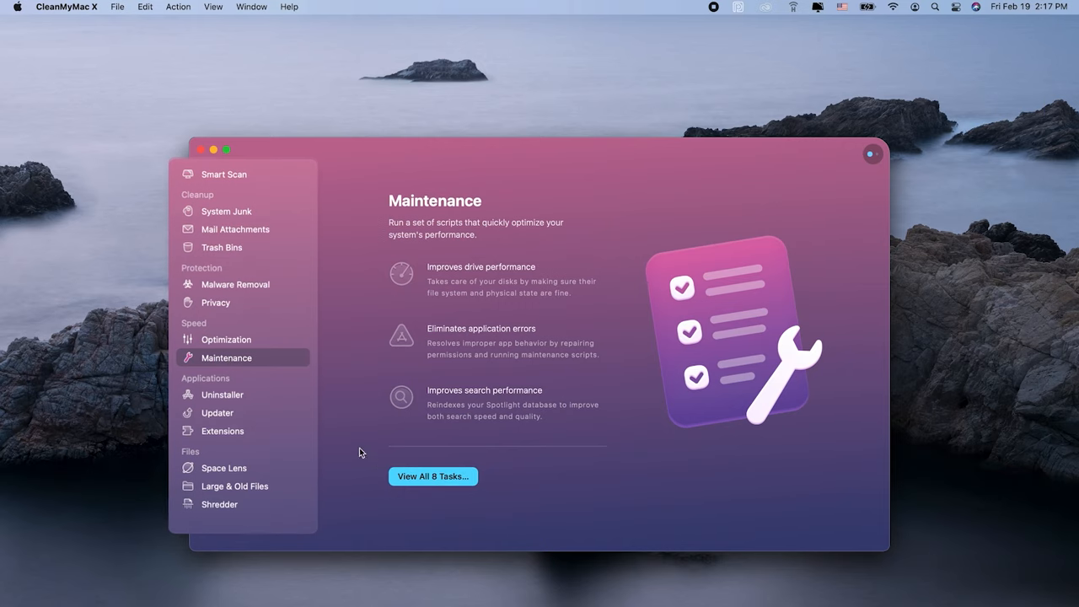
{"action": "left_click", "coordinate": [431, 476]}
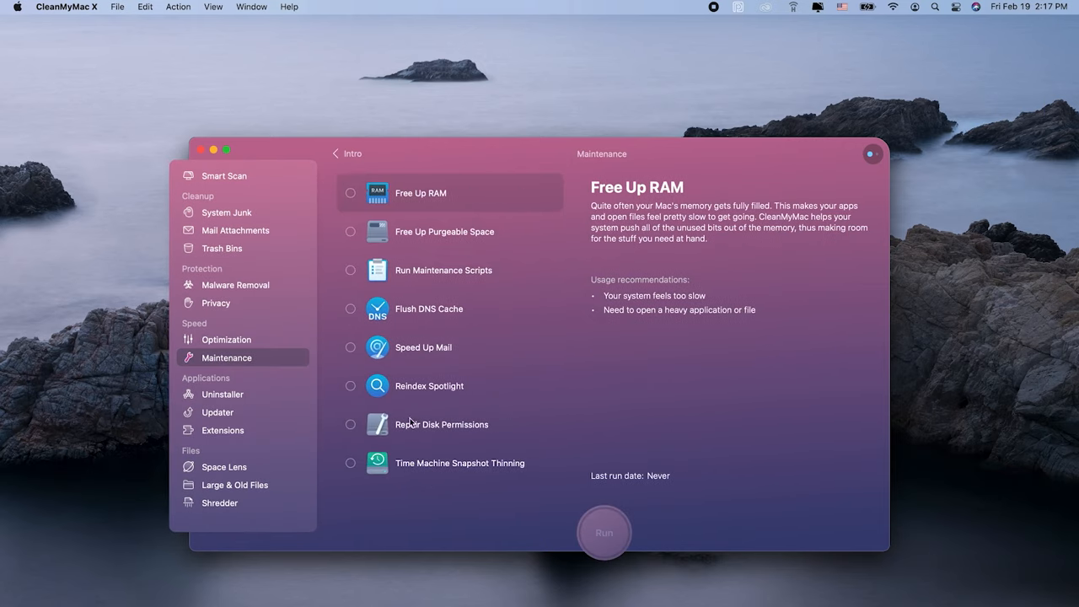
{"action": "left_click", "coordinate": [350, 192]}
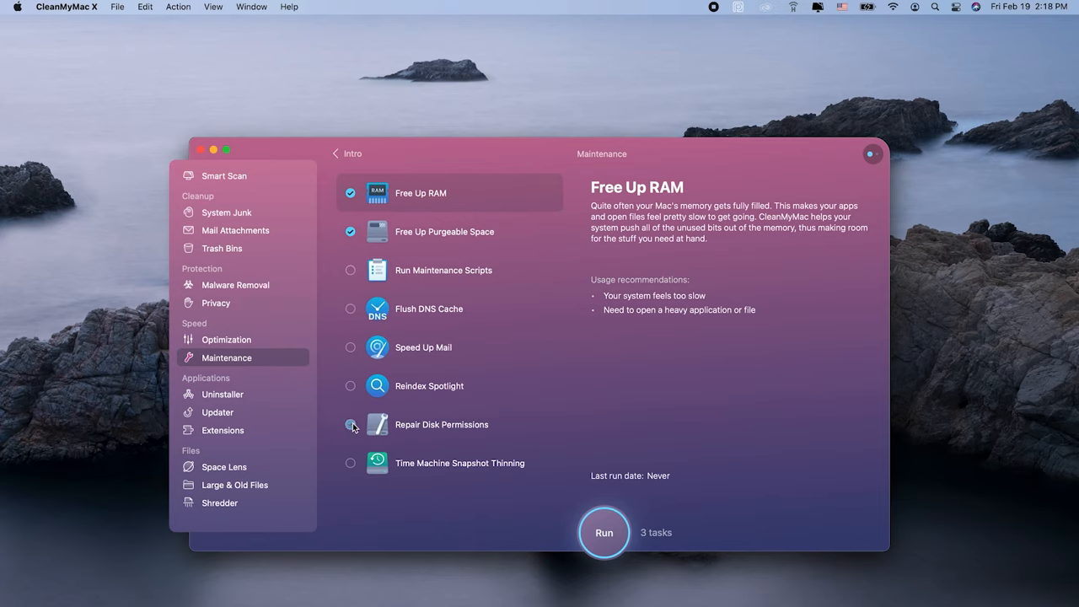
{"action": "left_click", "coordinate": [603, 533]}
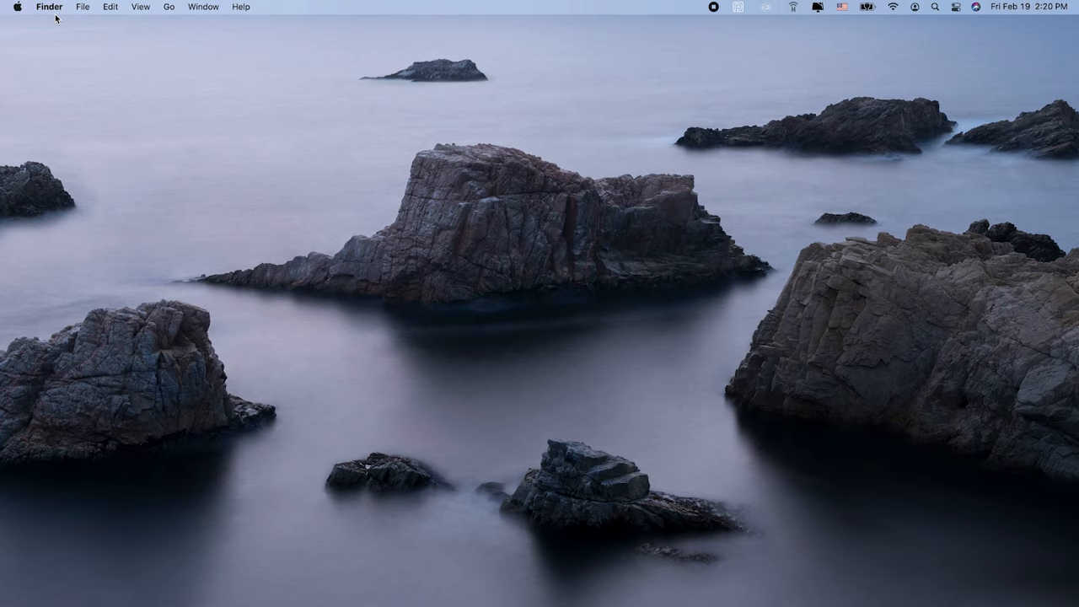
Step: Disable True Tone for the built-in display in Displays settings and close the window
{"action": "left_click", "coordinate": [17, 7]}
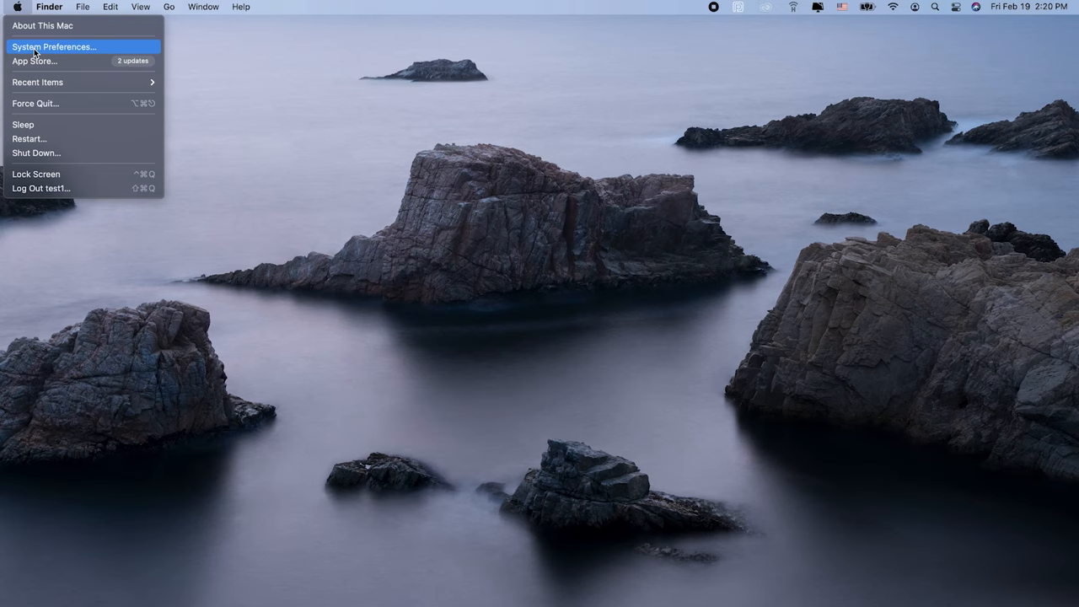
{"action": "left_click", "coordinate": [54, 47]}
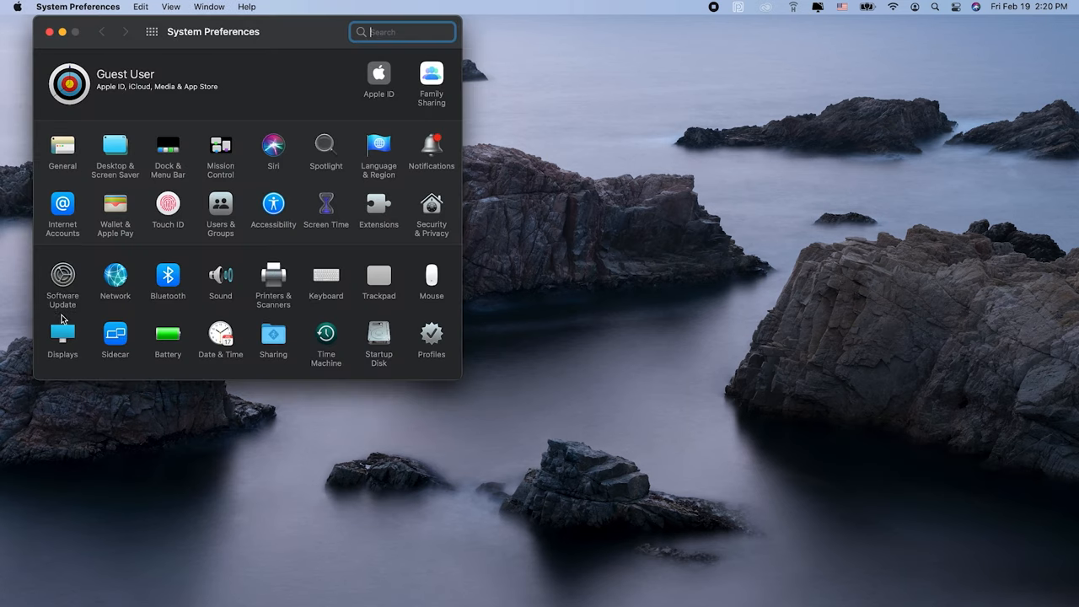
{"action": "left_click", "coordinate": [63, 332]}
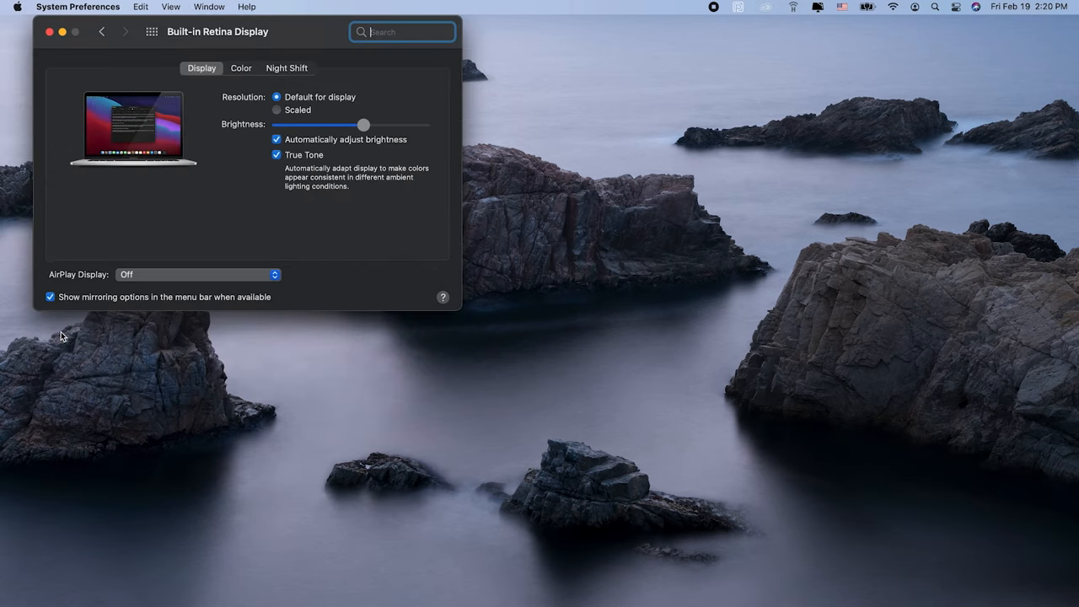
{"action": "left_click", "coordinate": [277, 156]}
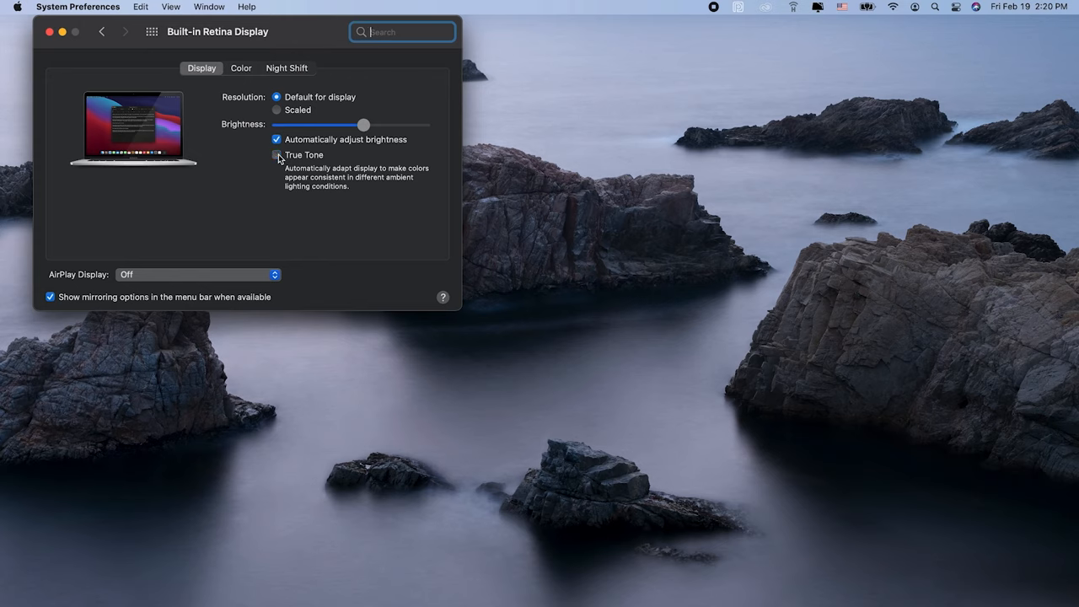
{"action": "left_click", "coordinate": [61, 32]}
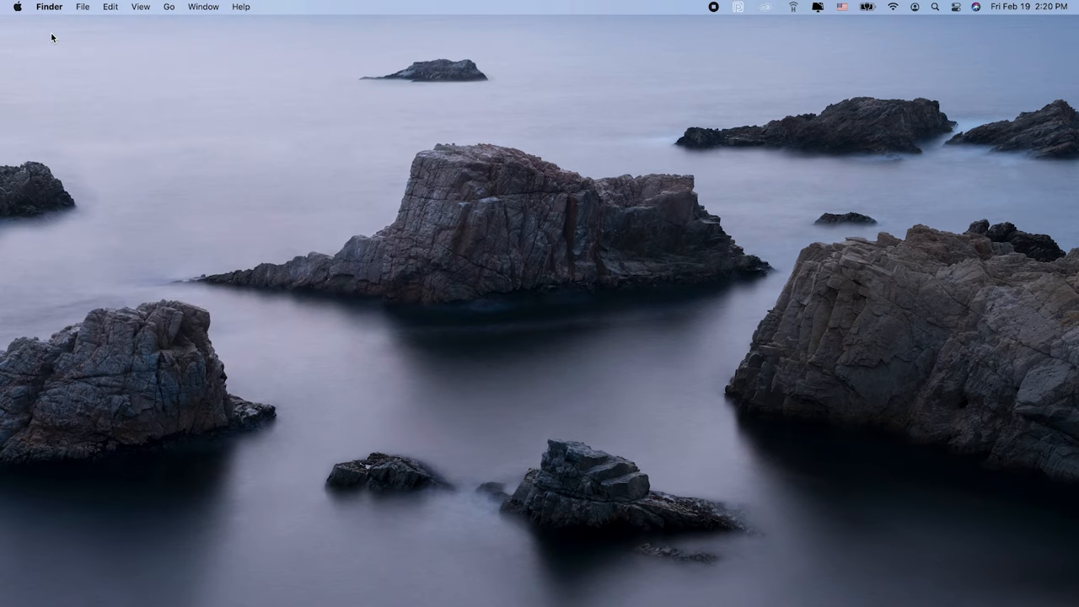